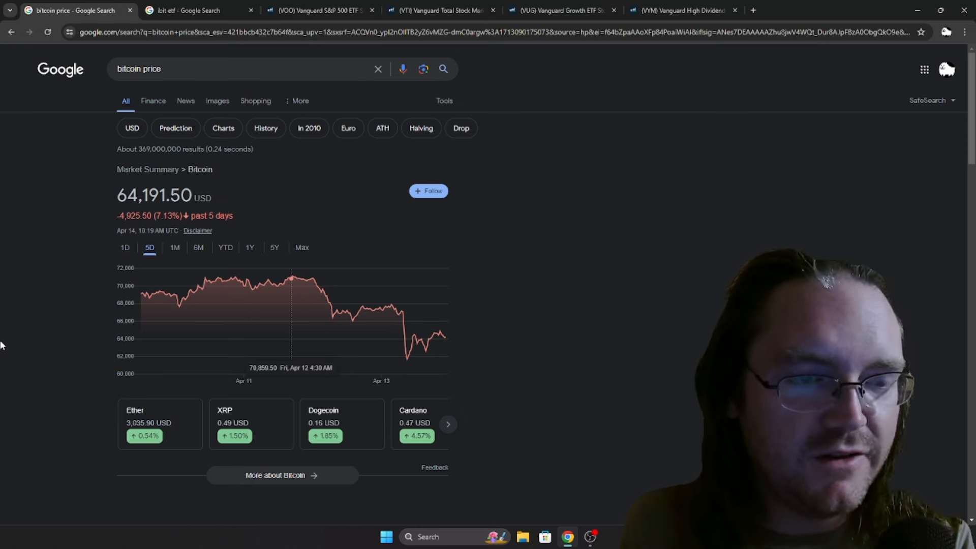
{"action": "mouse_move", "coordinate": [147, 297]}
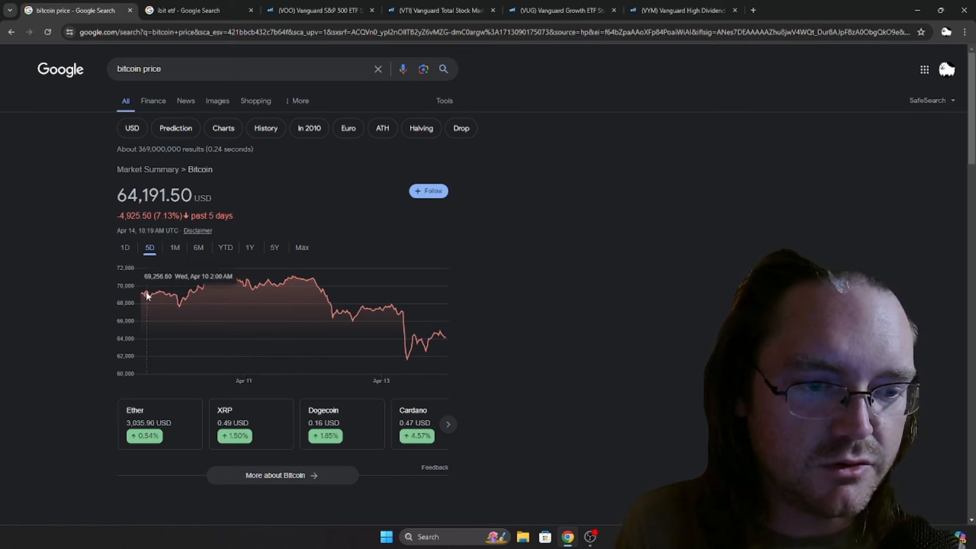
Step: Flip between the Bitcoin price results and the iShares Bitcoin Trust results
{"action": "left_click", "coordinate": [195, 10]}
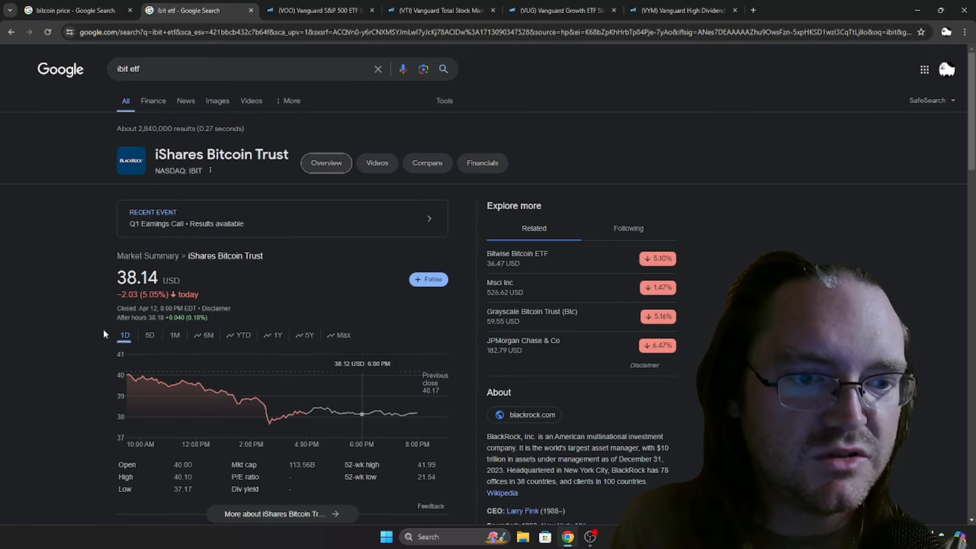
{"action": "mouse_move", "coordinate": [124, 374]}
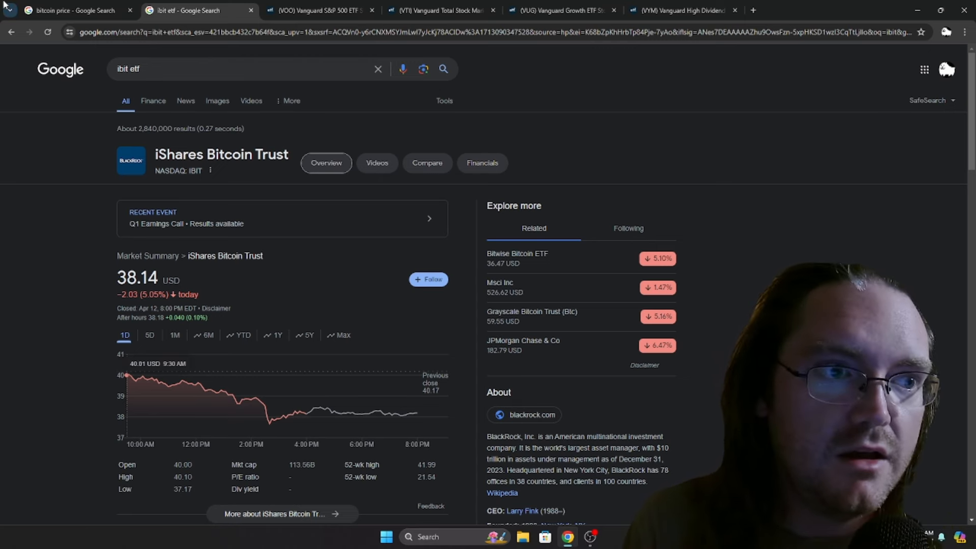
{"action": "left_click", "coordinate": [72, 10]}
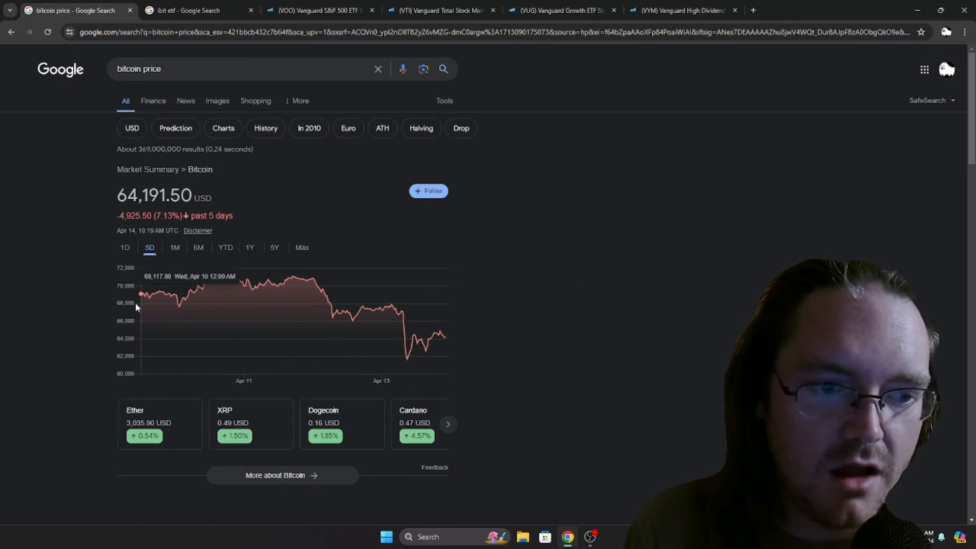
{"action": "mouse_move", "coordinate": [301, 309]}
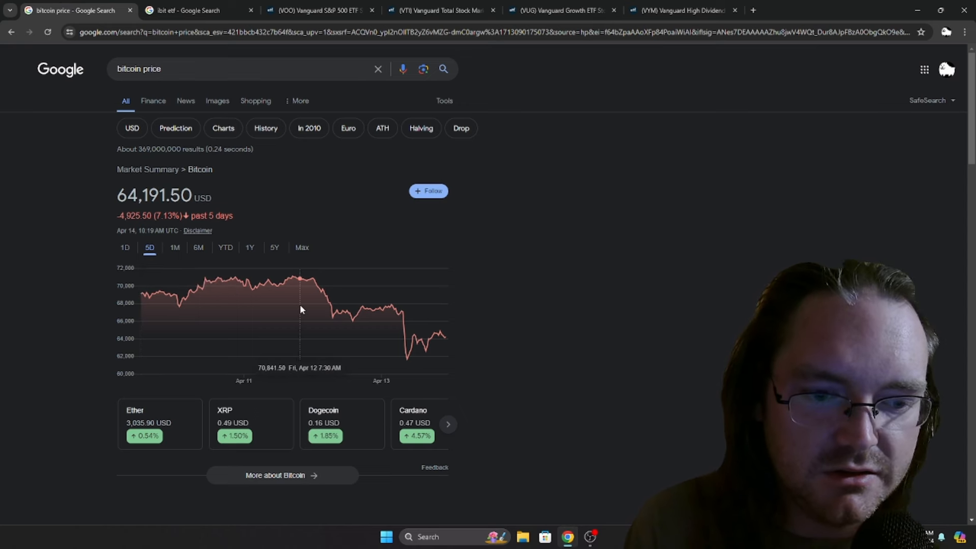
{"action": "mouse_move", "coordinate": [308, 310]}
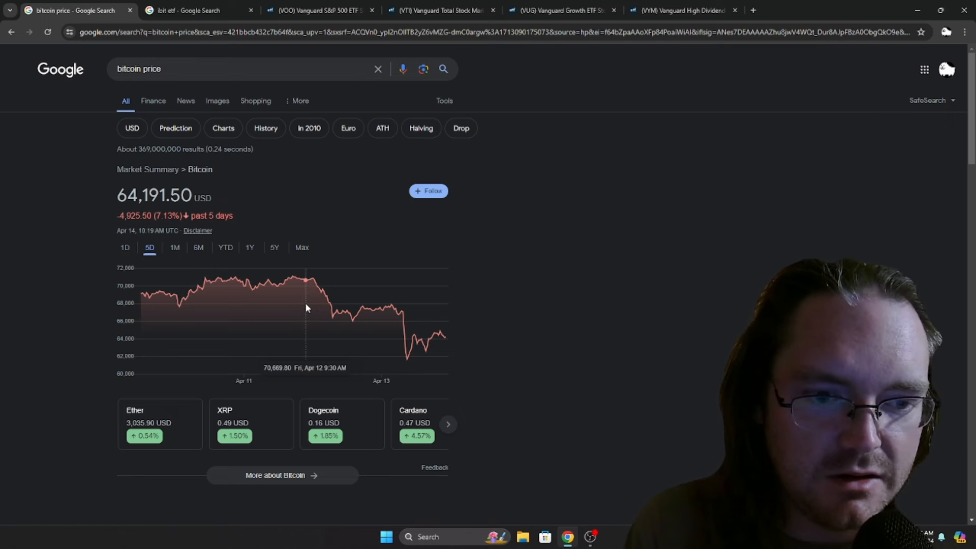
{"action": "mouse_move", "coordinate": [447, 366]}
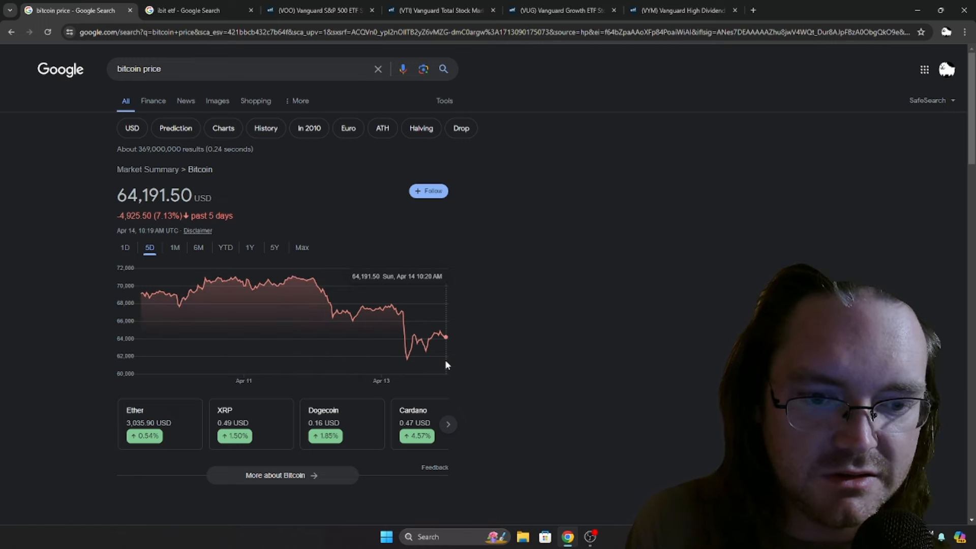
{"action": "mouse_move", "coordinate": [466, 209]}
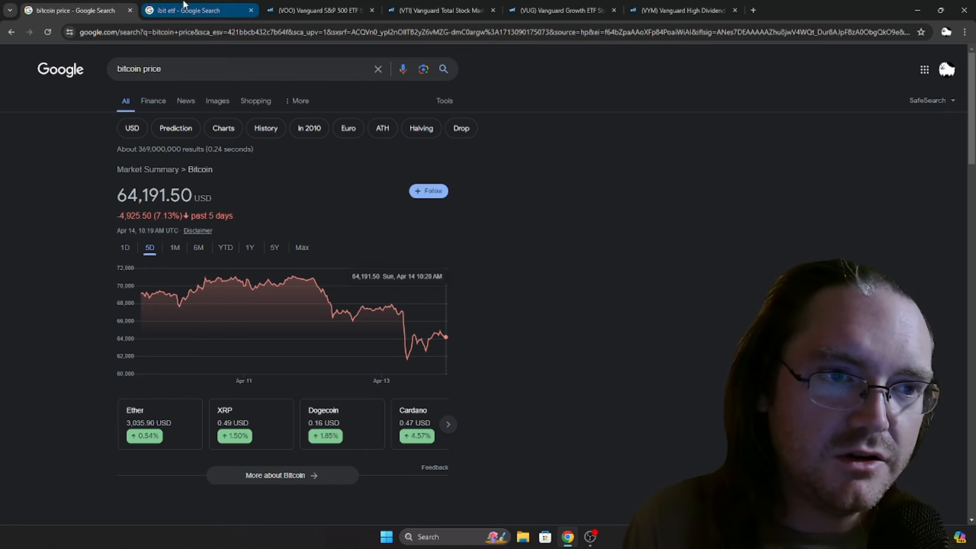
{"action": "left_click", "coordinate": [191, 10]}
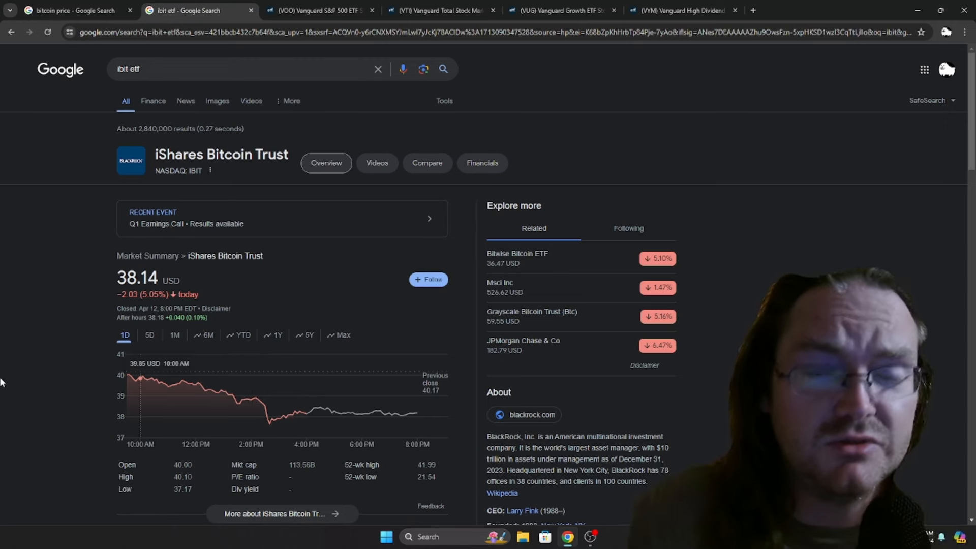
{"action": "left_click", "coordinate": [71, 10]}
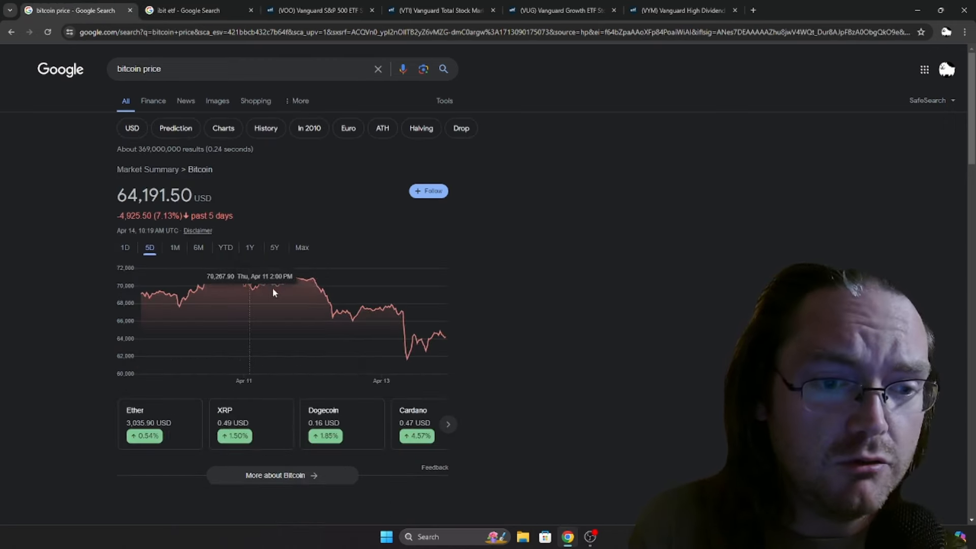
Step: View Bitcoin's 1Y then YTD price chart and return to the IBIT ETF results
{"action": "left_click", "coordinate": [250, 247]}
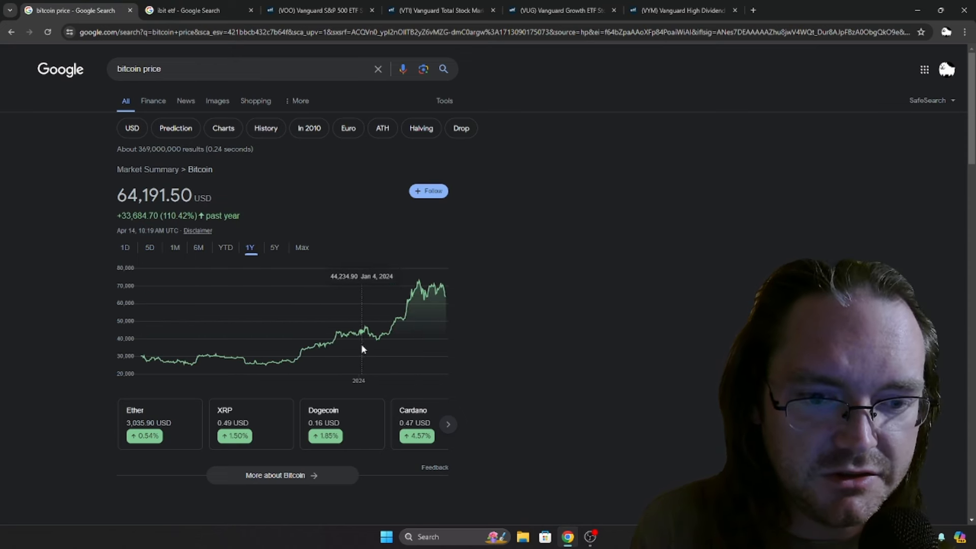
{"action": "mouse_move", "coordinate": [380, 350]}
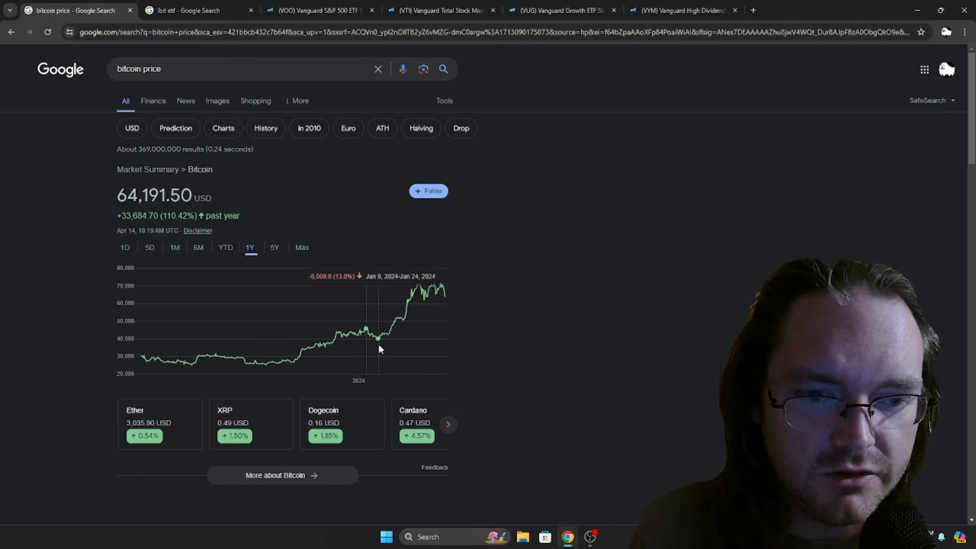
{"action": "mouse_move", "coordinate": [429, 296]}
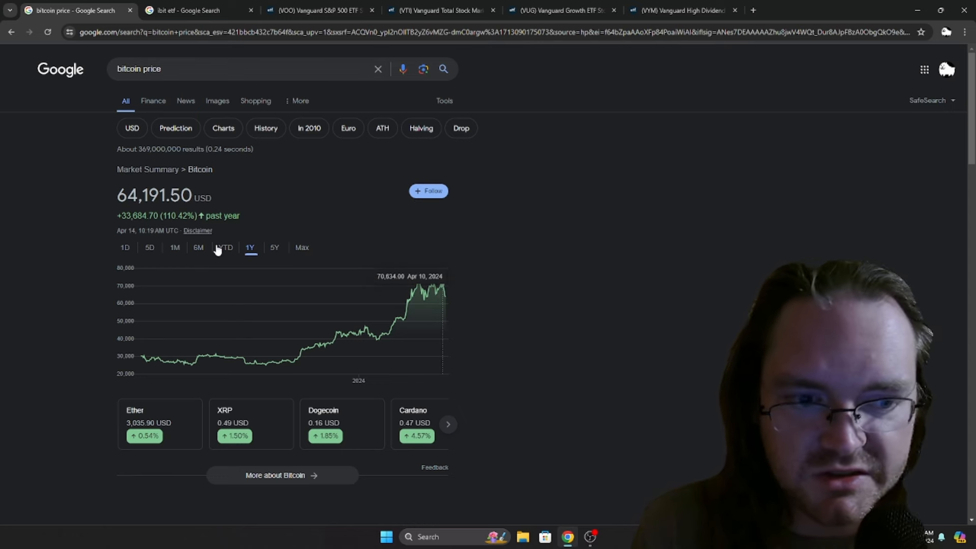
{"action": "left_click", "coordinate": [226, 247]}
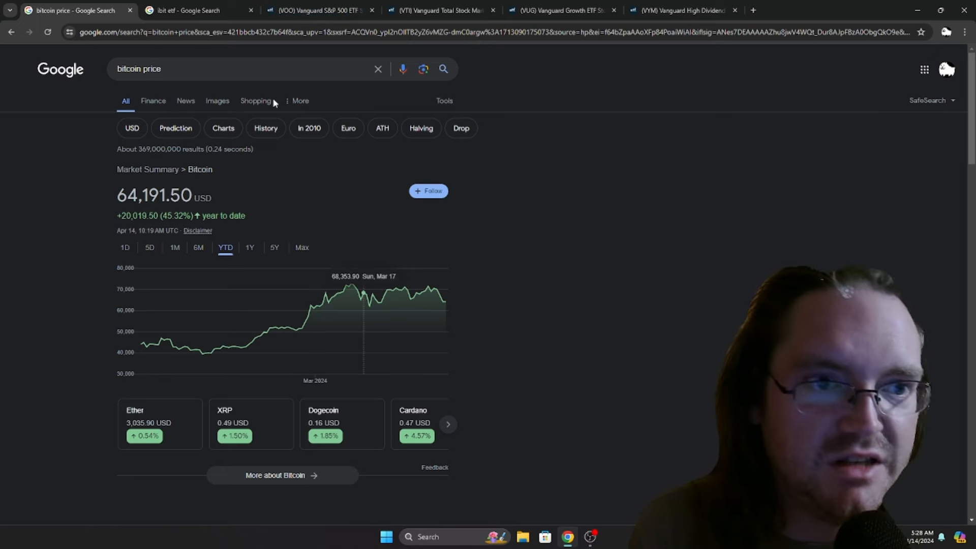
{"action": "left_click", "coordinate": [191, 10]}
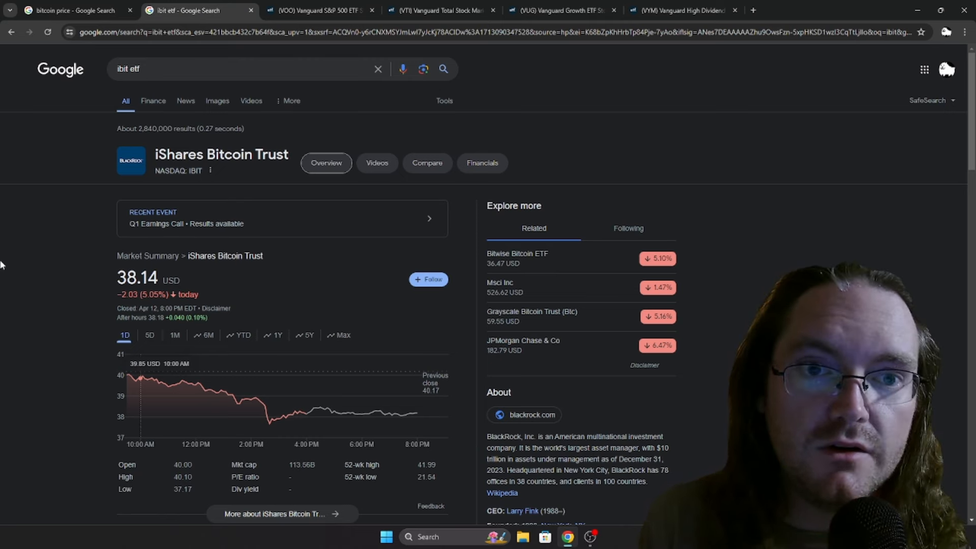
{"action": "mouse_move", "coordinate": [186, 383]}
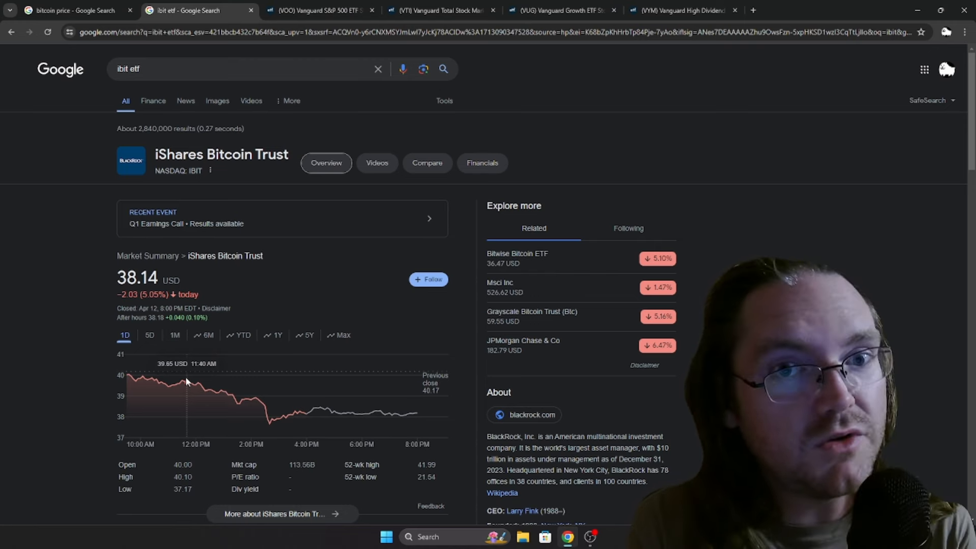
Step: Show the VOO Vanguard S&P 500 ETF page with its holdings, sectors and countries
{"action": "left_click", "coordinate": [322, 10]}
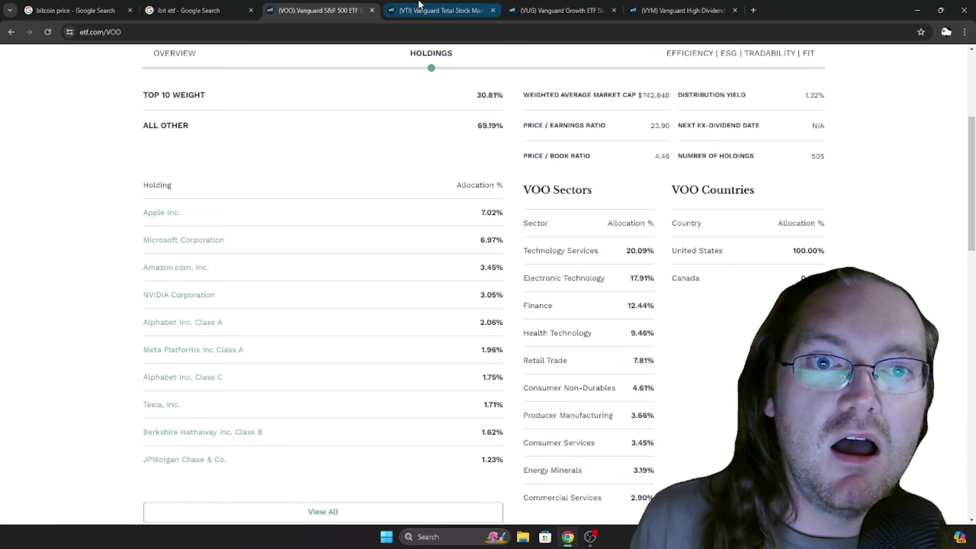
Step: Show the VTI Vanguard Total Stock Market page with its 3,701 holdings breakdown
{"action": "left_click", "coordinate": [435, 9]}
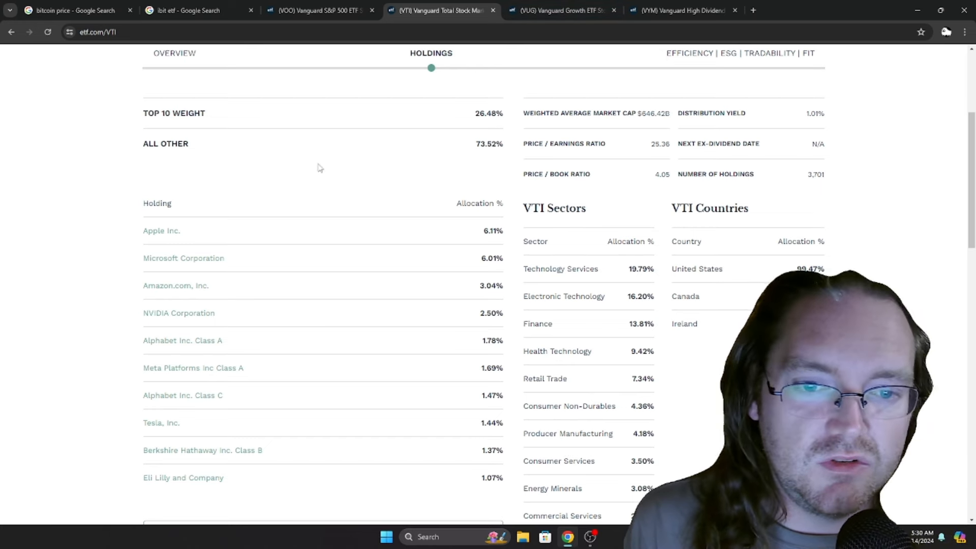
{"action": "left_click", "coordinate": [560, 10]}
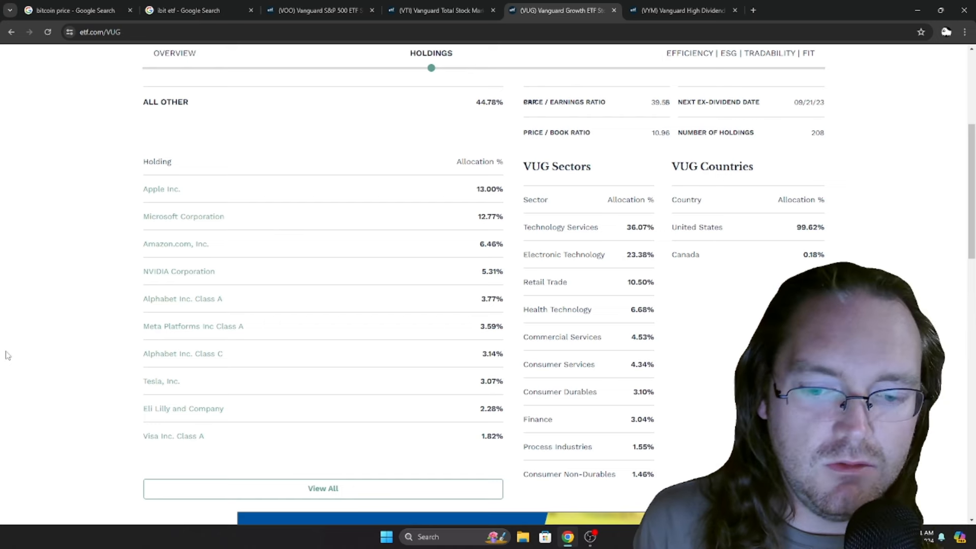
{"action": "mouse_move", "coordinate": [204, 155]}
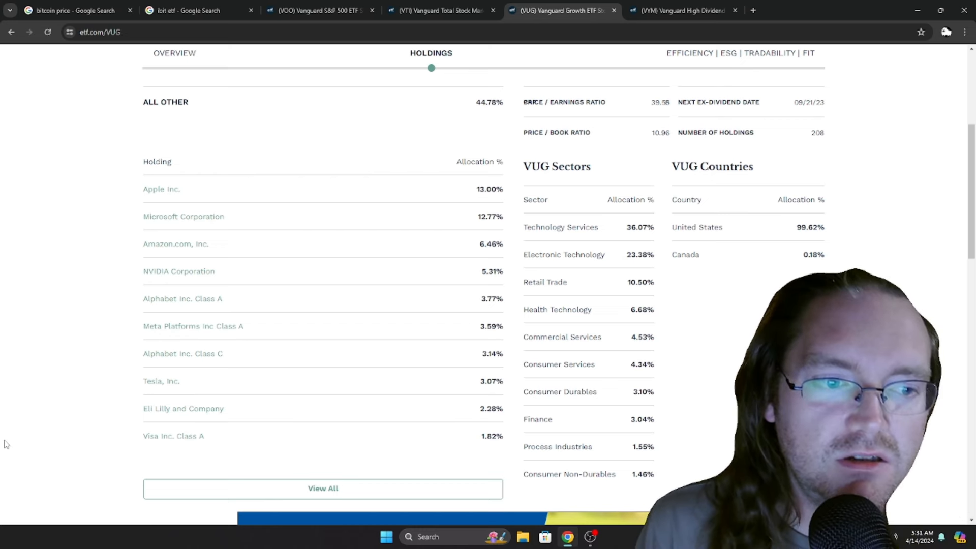
{"action": "mouse_move", "coordinate": [191, 334]}
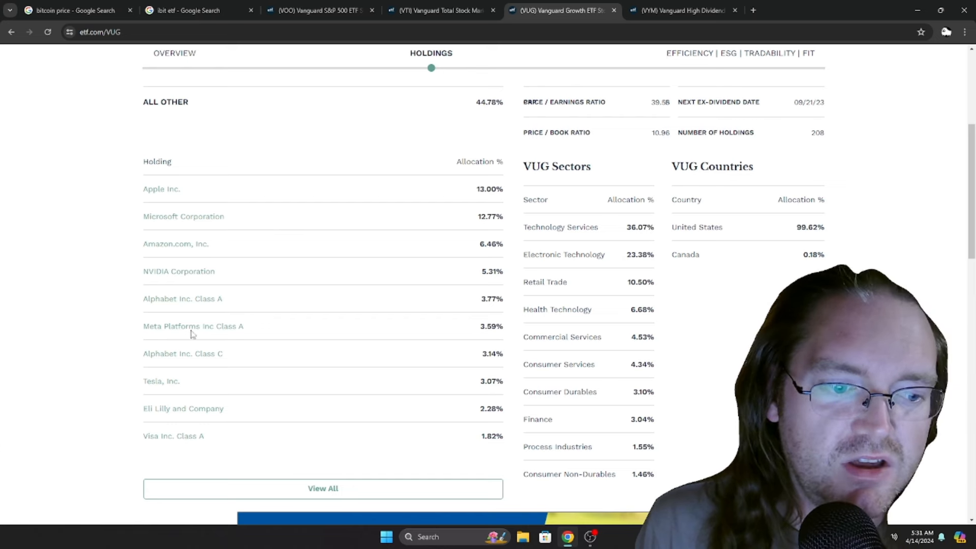
{"action": "mouse_move", "coordinate": [177, 227]}
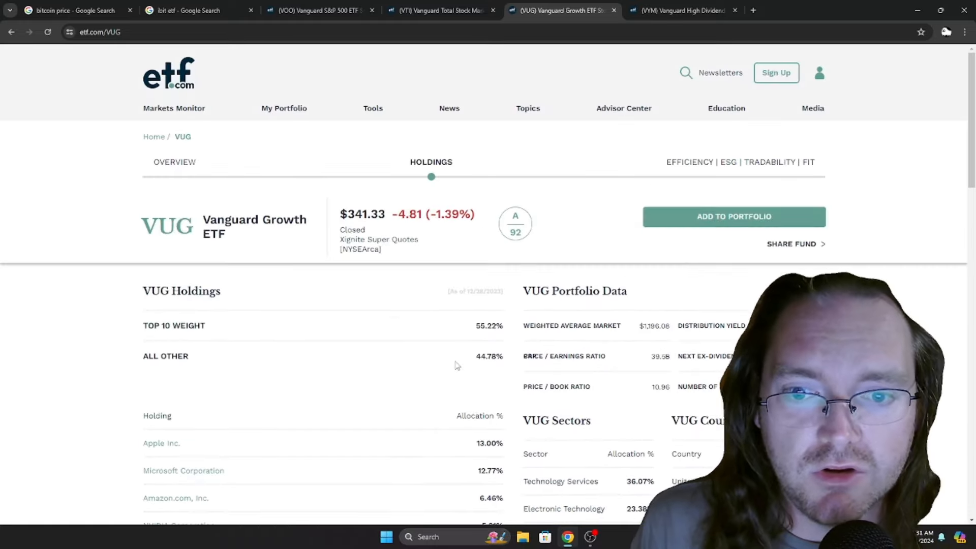
Step: Return to the VTI fund page to compare its holdings against VUG
{"action": "scroll", "scroll_direction": "down", "scroll_amount": 3}
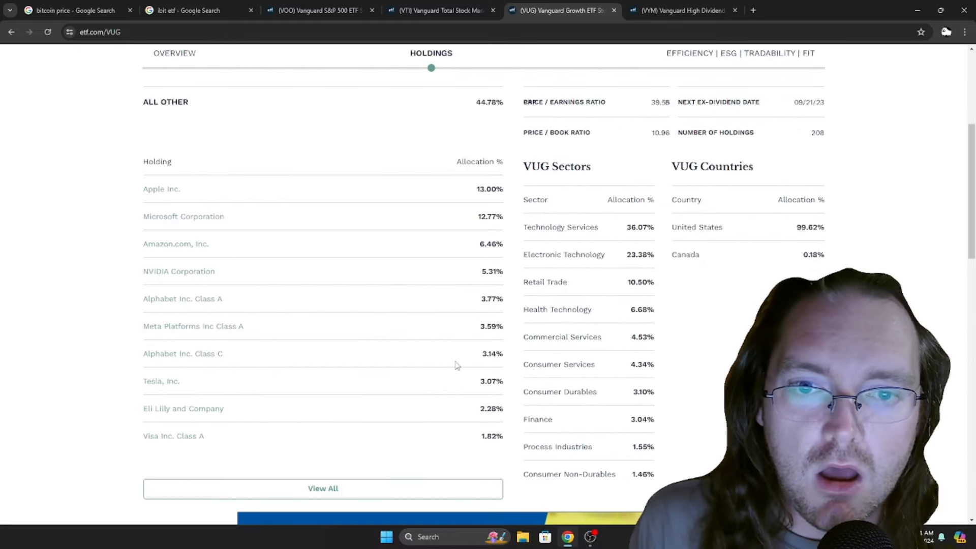
{"action": "scroll", "scroll_direction": "up", "scroll_amount": 3}
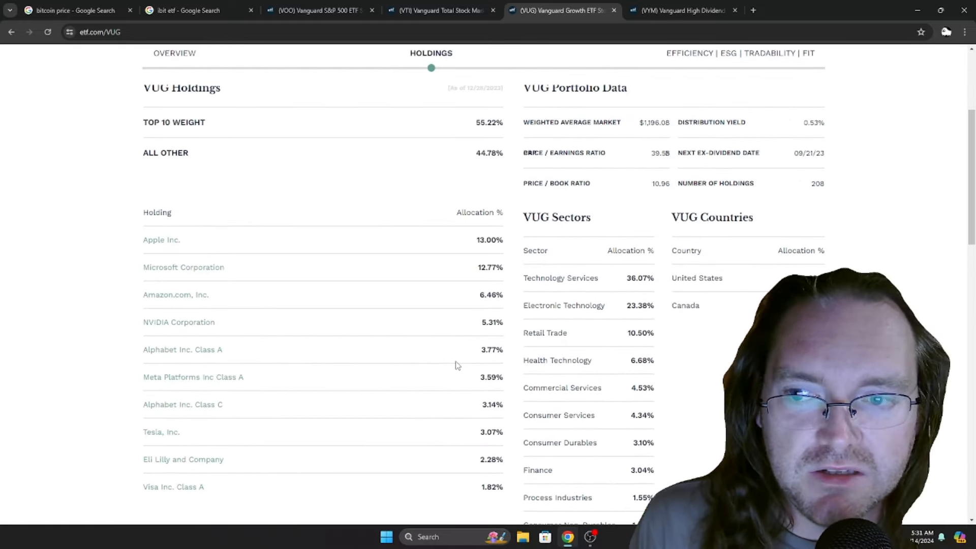
{"action": "left_click", "coordinate": [173, 53]}
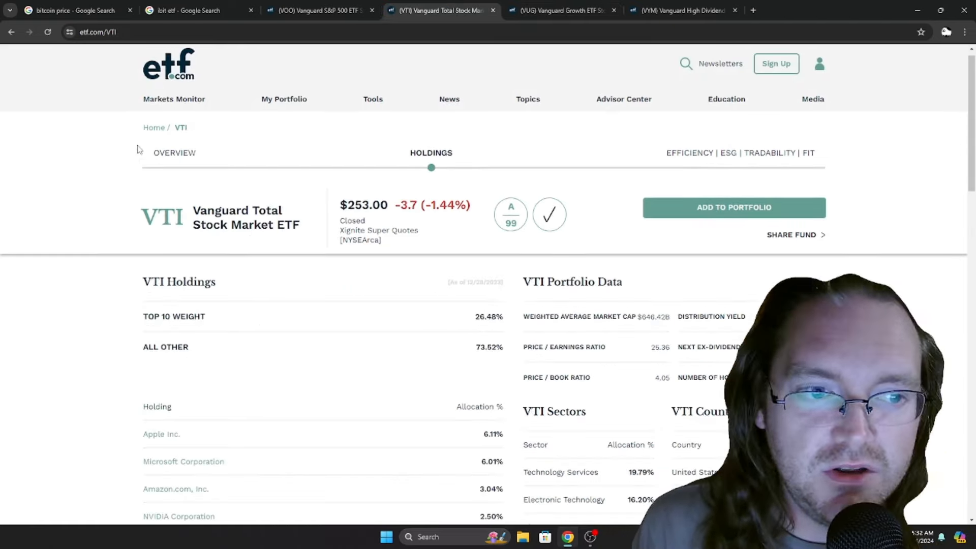
Step: Check VOO's overview figures, then show the VYM page with JPMorgan-led holdings
{"action": "left_click", "coordinate": [317, 11]}
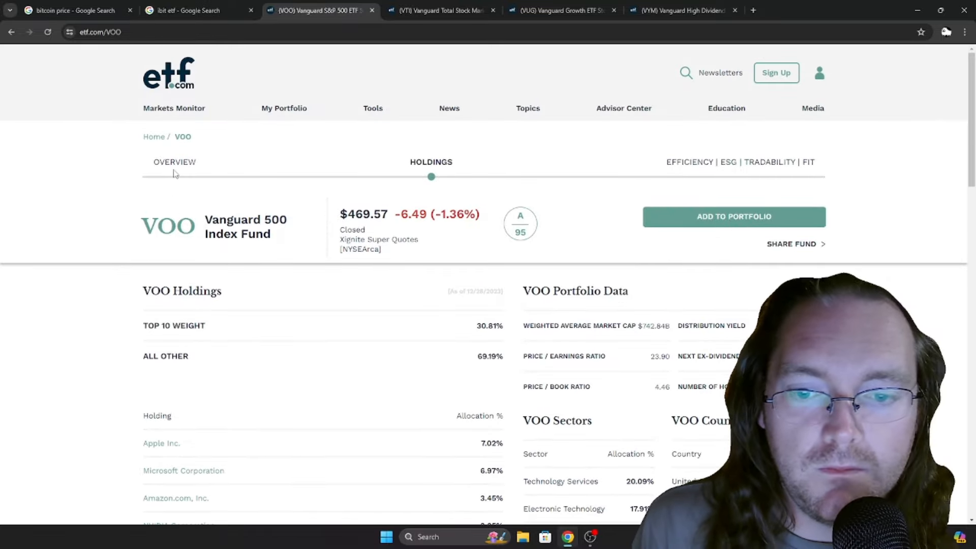
{"action": "left_click", "coordinate": [175, 161]}
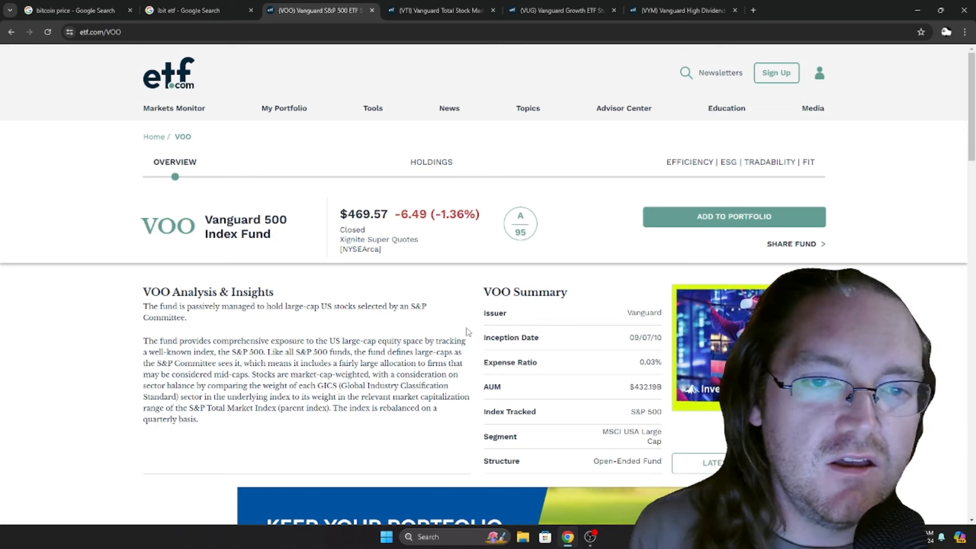
{"action": "left_click", "coordinate": [679, 10]}
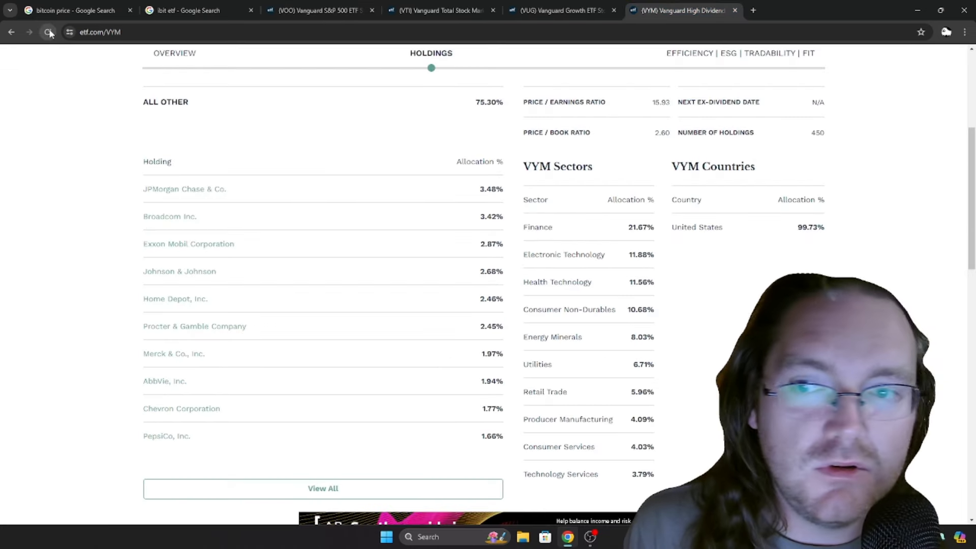
Step: Scroll the VYM page to its overview: FTSE High Dividend Yield index, 0.06% expense ratio
{"action": "scroll", "scroll_direction": "up", "scroll_amount": 3}
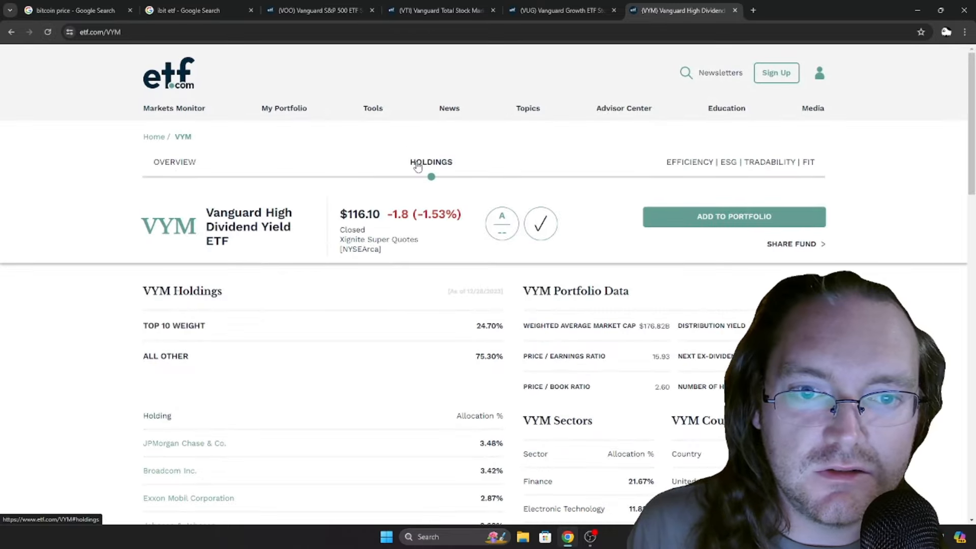
{"action": "scroll", "scroll_direction": "down", "scroll_amount": 3}
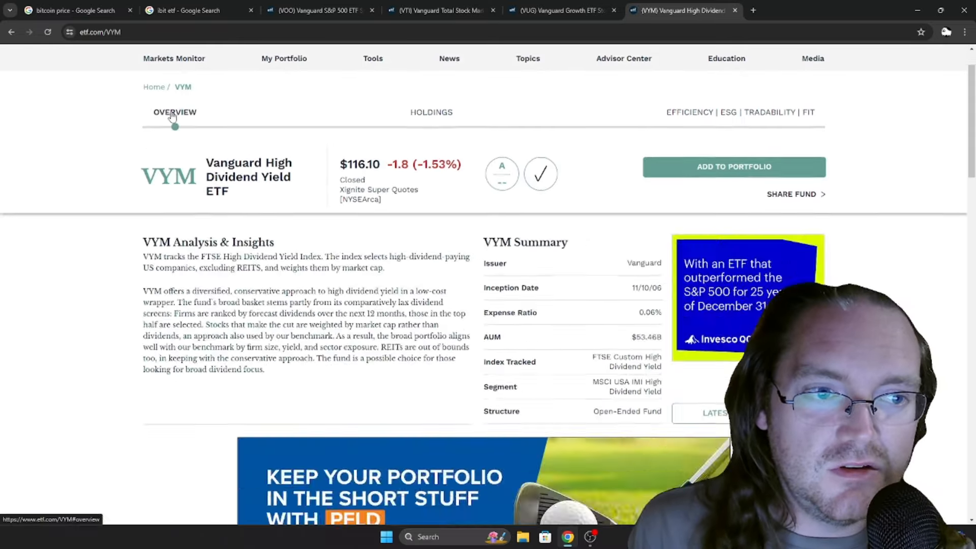
Step: Show the VUG overview: CRSP US Large Cap Growth index, 0.04% expense ratio, $118.29B AUM
{"action": "scroll", "scroll_direction": "down", "scroll_amount": 3}
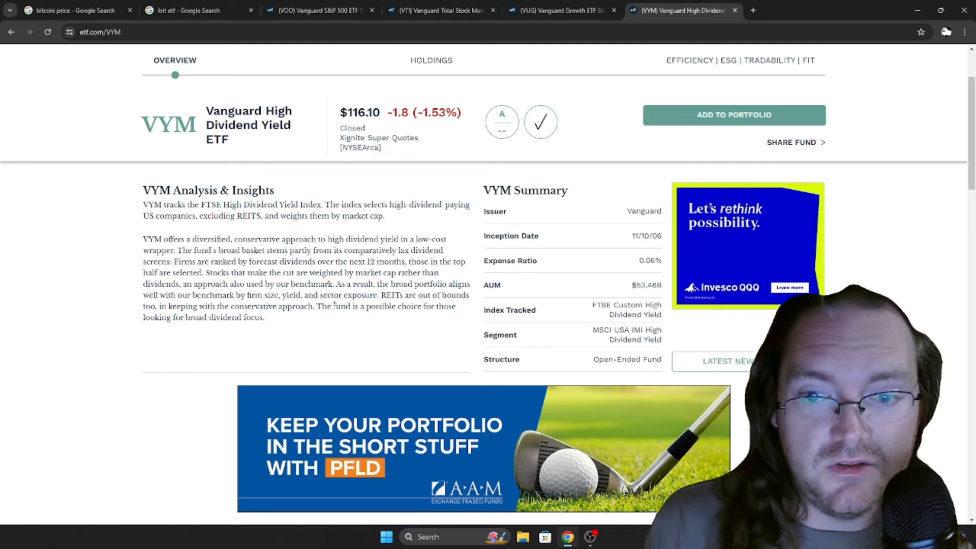
{"action": "left_click", "coordinate": [561, 10]}
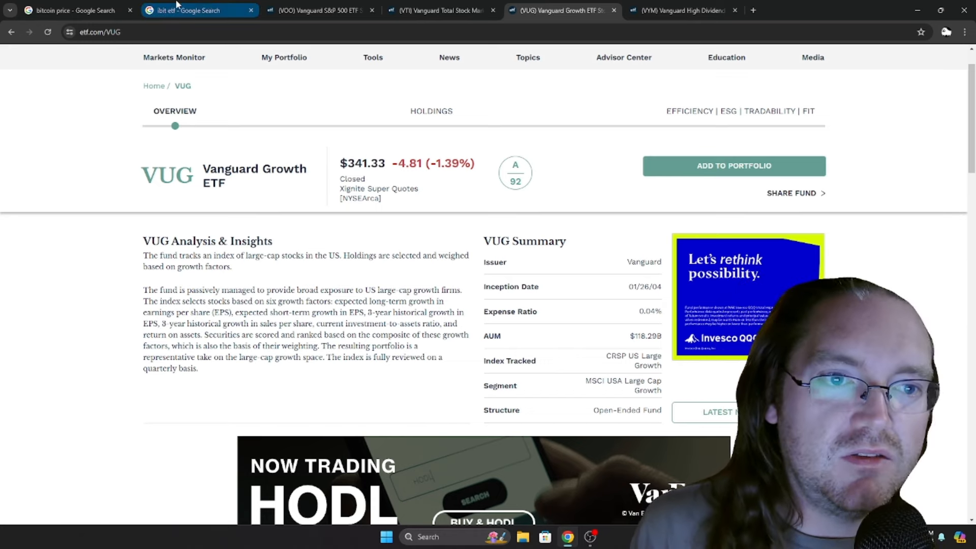
Step: Compare VOO's overview with VYM's and settle on VOO: 0.03% expense ratio, $432.19B AUM
{"action": "left_click", "coordinate": [318, 10]}
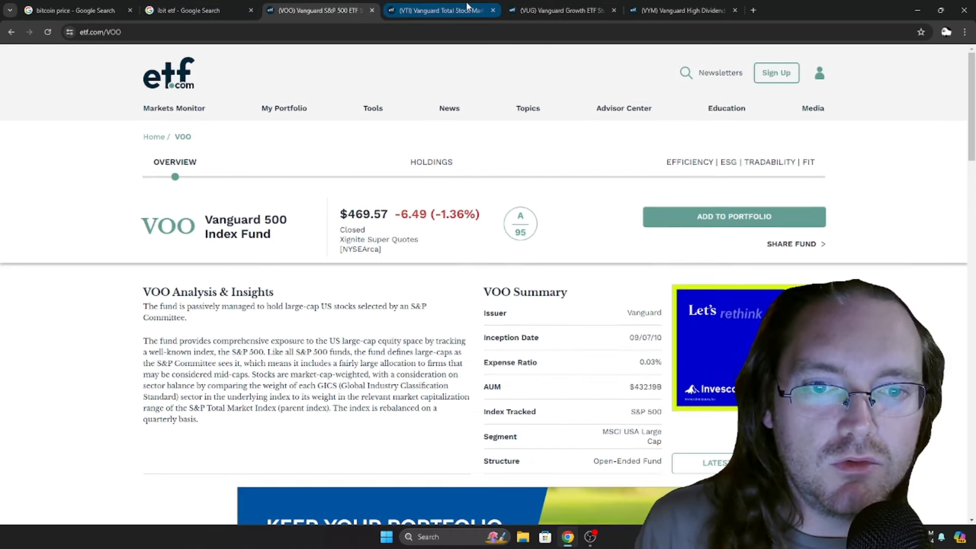
{"action": "left_click", "coordinate": [682, 11]}
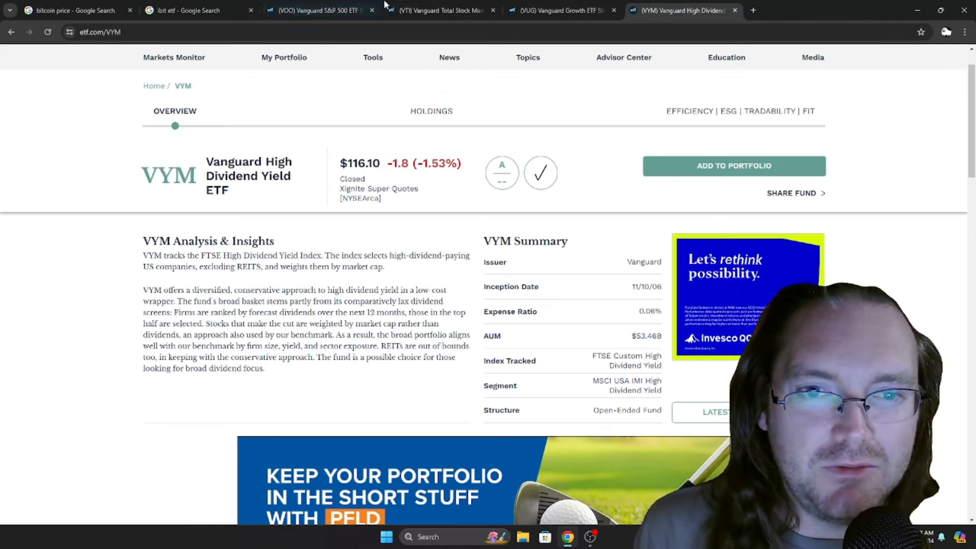
{"action": "left_click", "coordinate": [317, 10]}
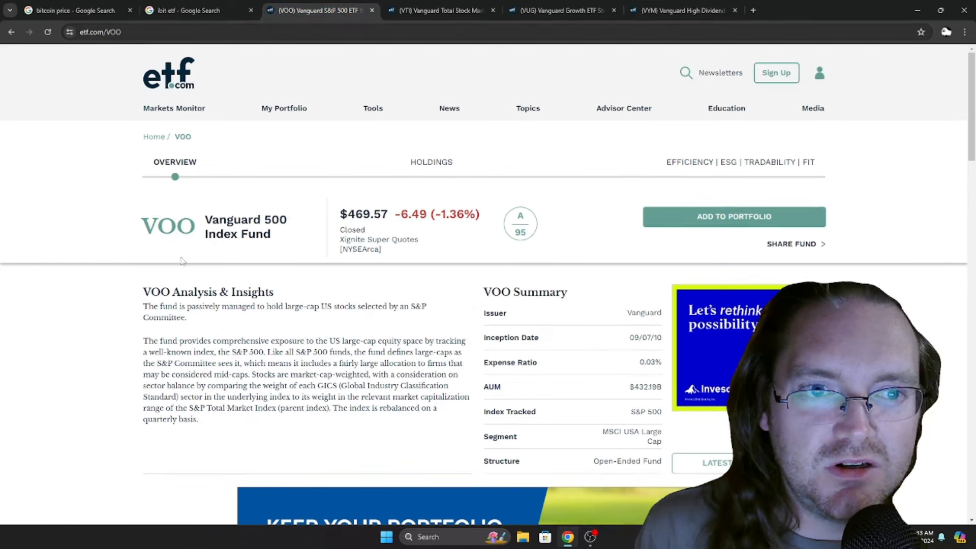
{"action": "mouse_move", "coordinate": [2, 447]}
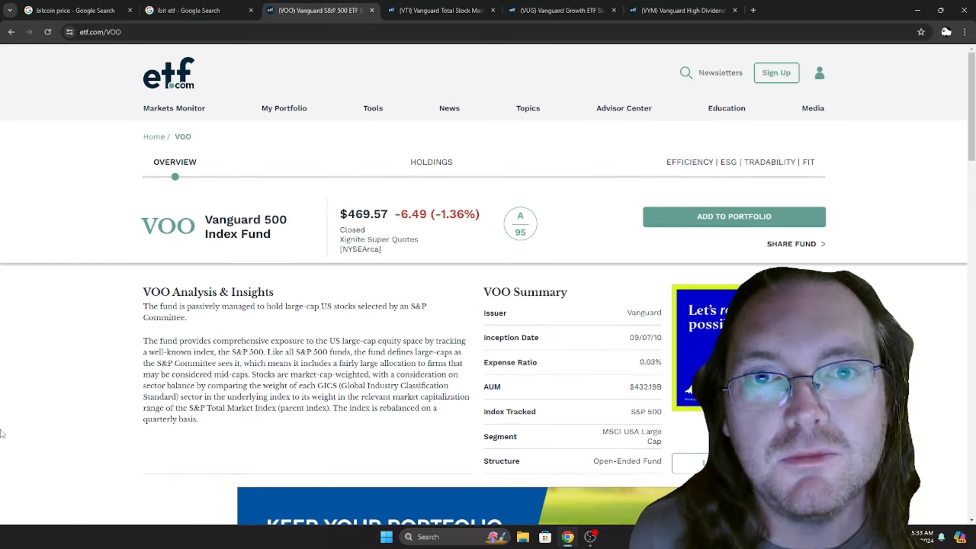